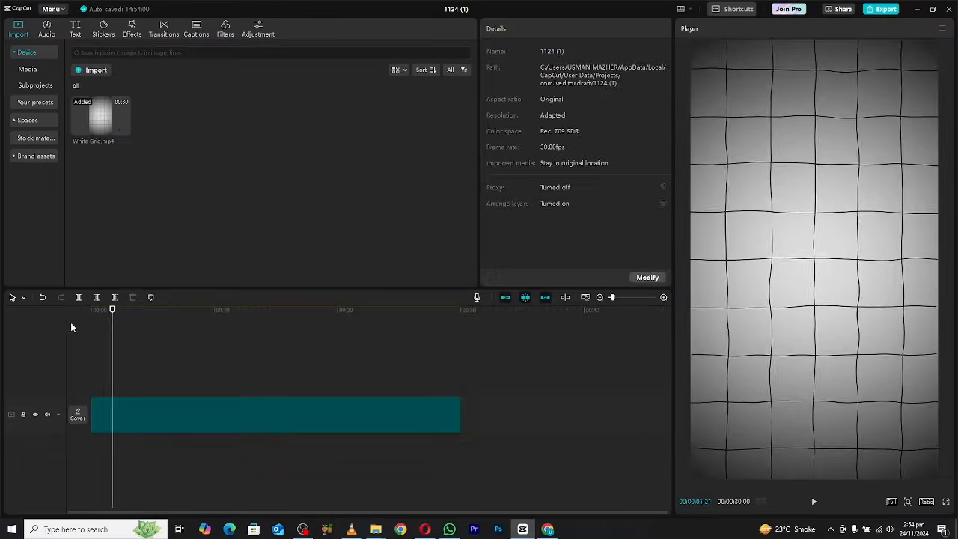
Step: Add a Default text layer over the grid video
left_click(75, 28)
type("typewritter")
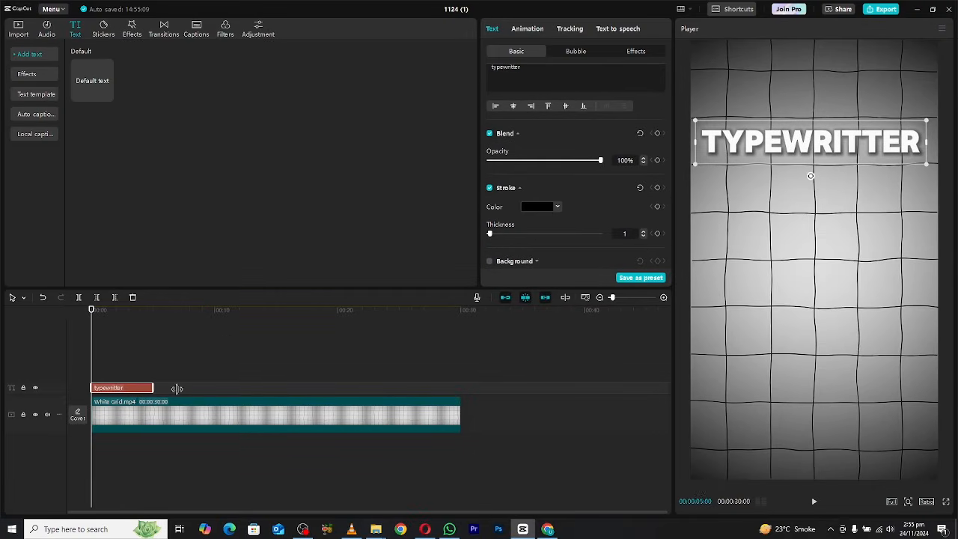
left_click(527, 29)
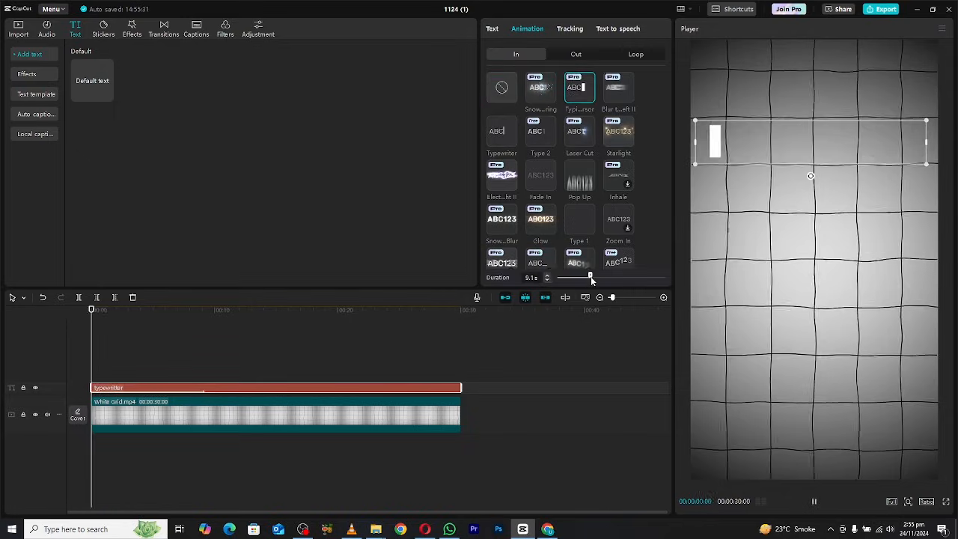
left_click(502, 131)
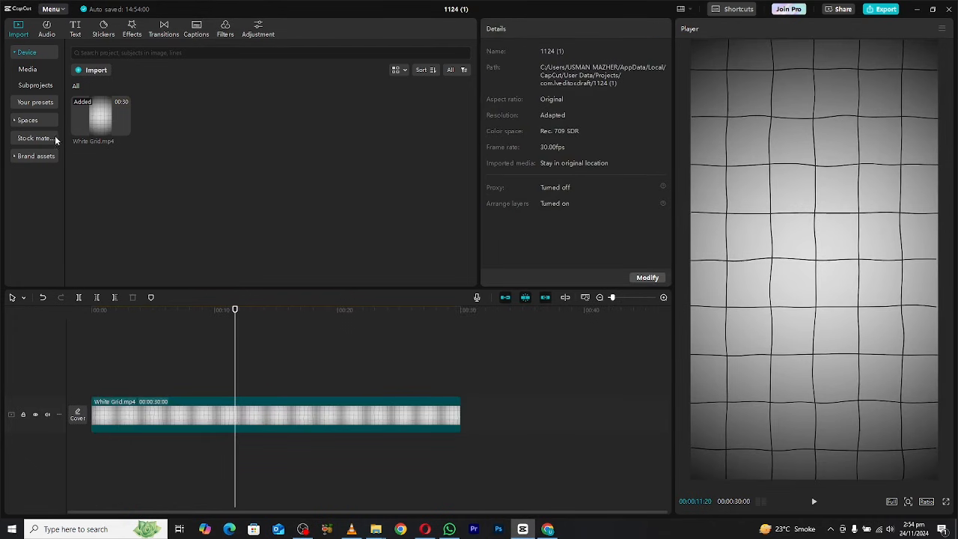
left_click(75, 29)
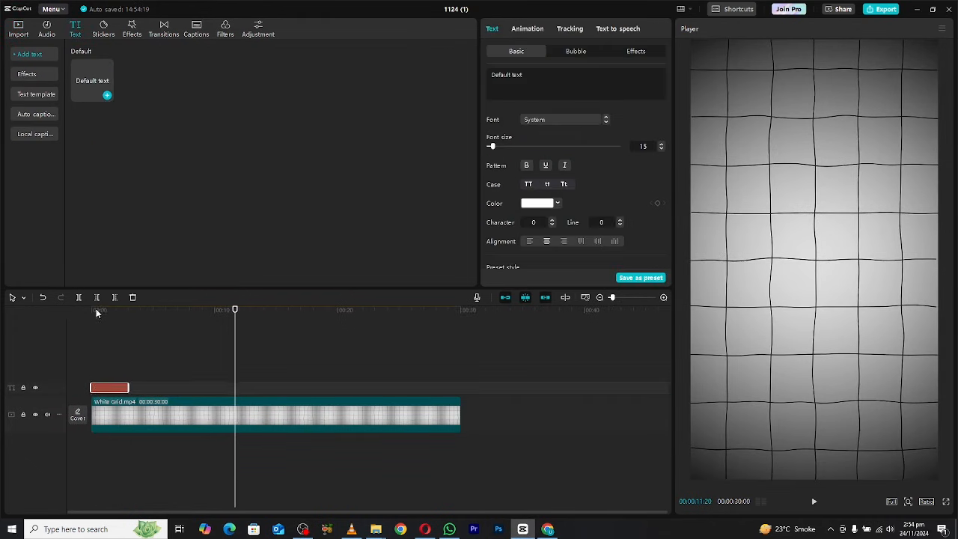
left_click(107, 96)
type("typewrite")
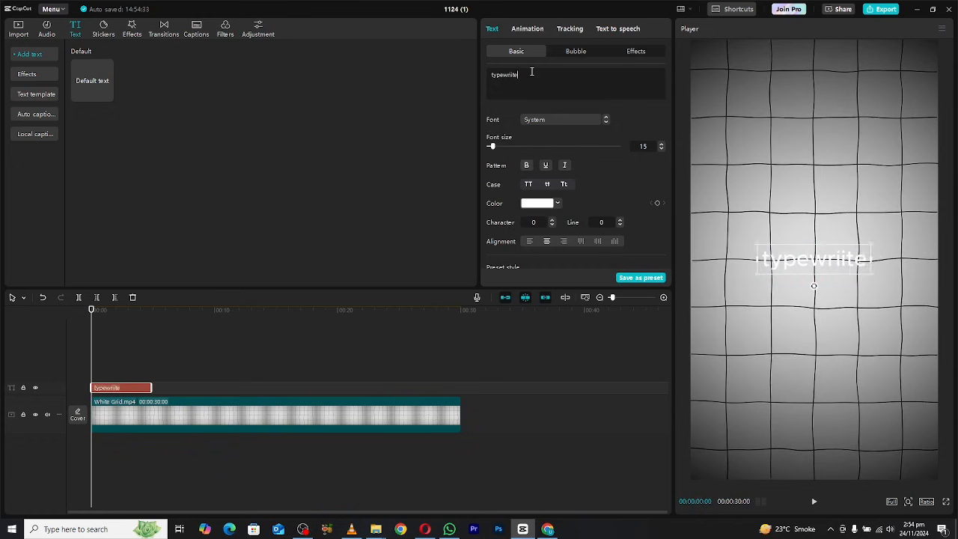
Step: Type the title, set it in ZY Steady, enlarge it and add a black stroke
type("r")
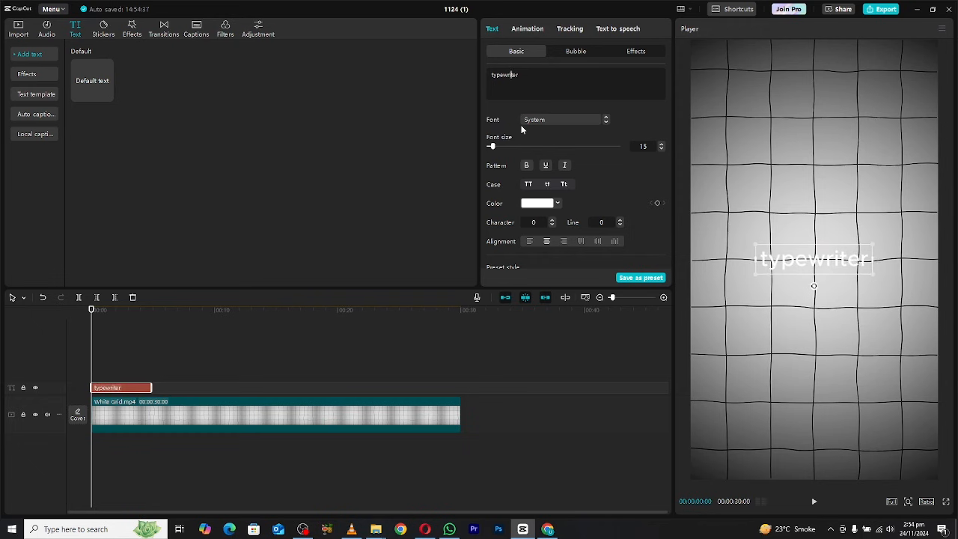
left_click(564, 120)
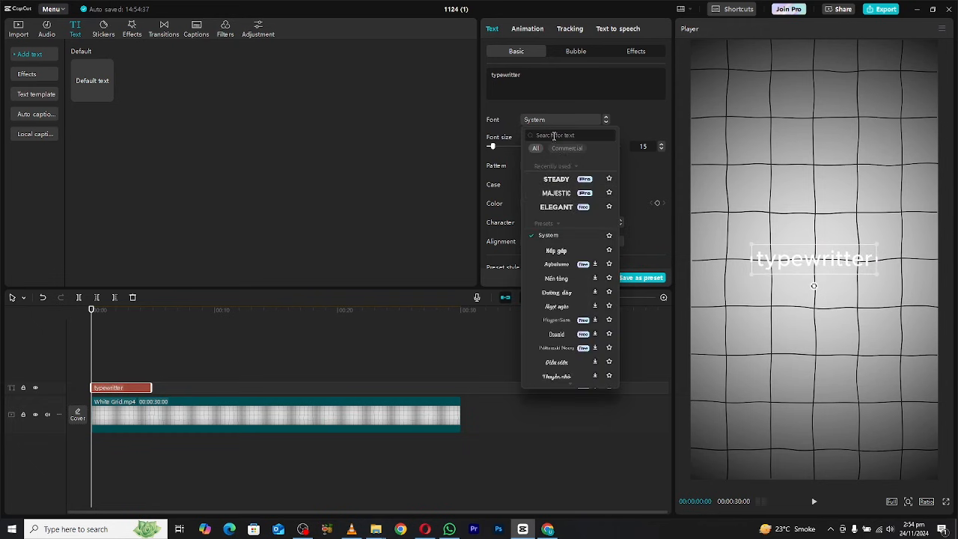
left_click(556, 179)
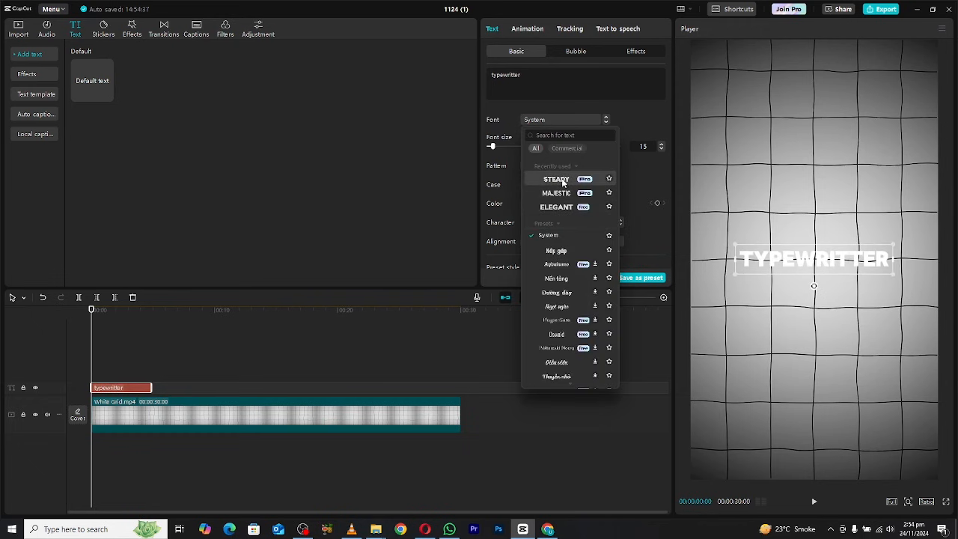
left_click(556, 178)
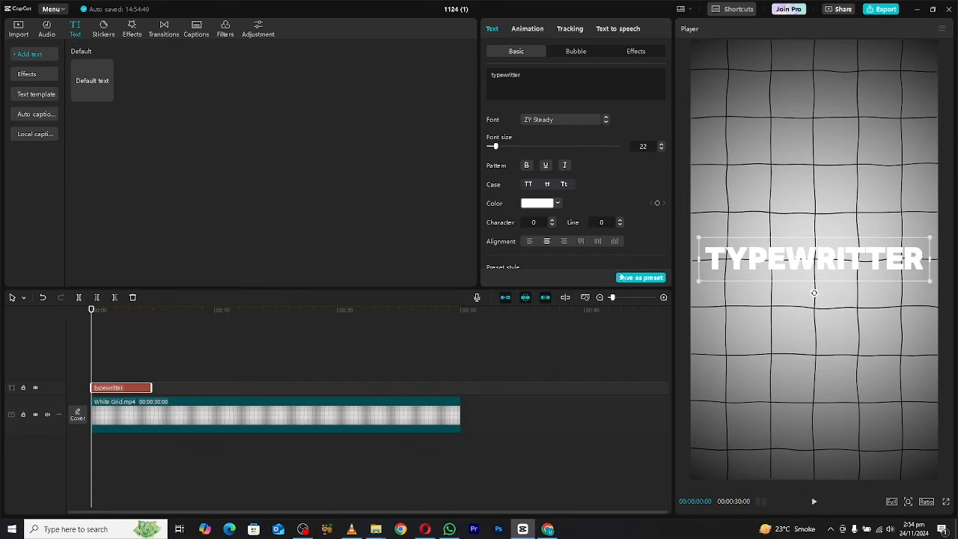
scroll("down", 3)
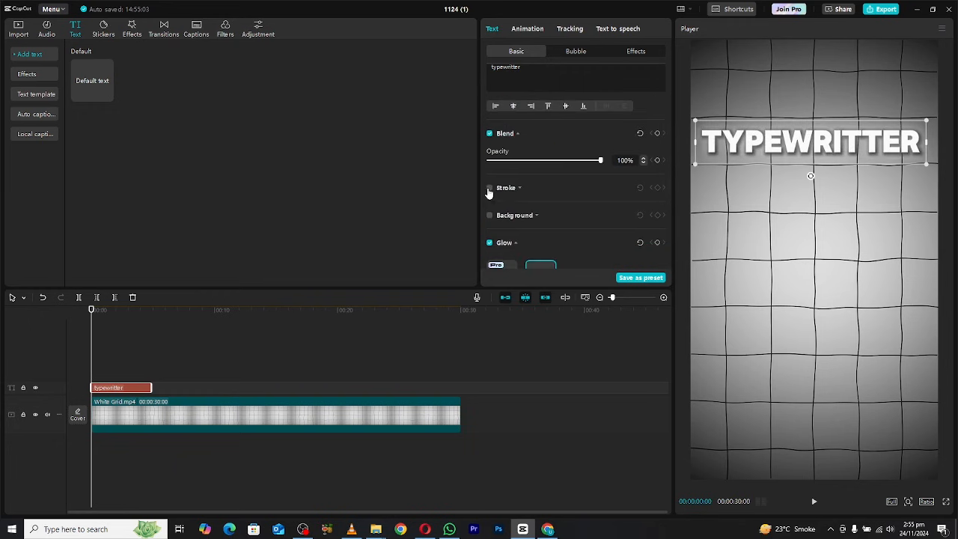
left_click(491, 187)
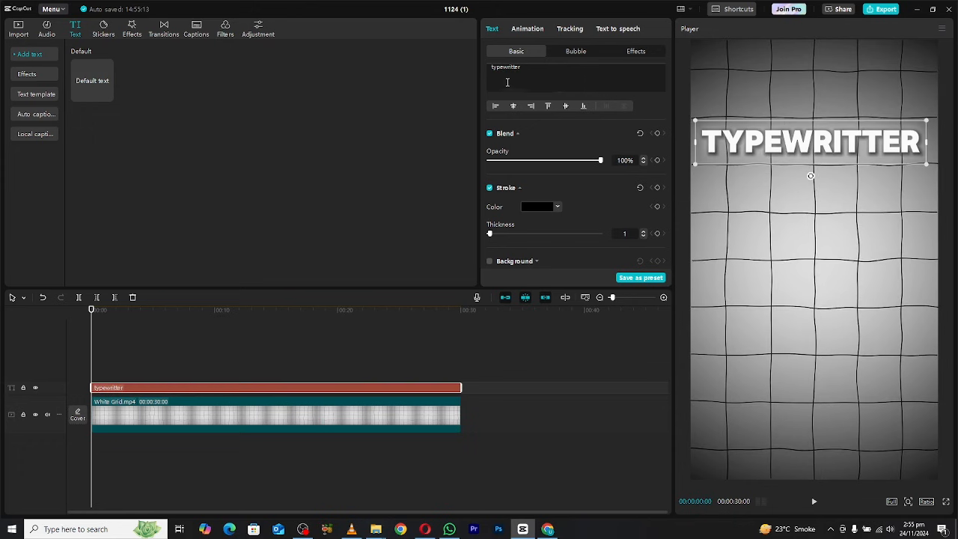
Step: Give the TYPEWRITTER title a typing-cursor In animation lasting 9.1 seconds
left_click(527, 28)
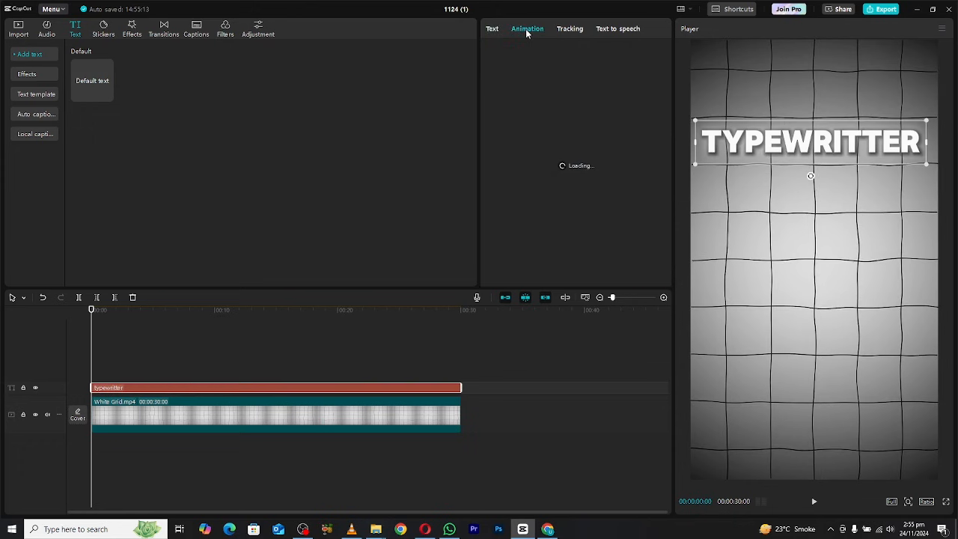
left_click(527, 28)
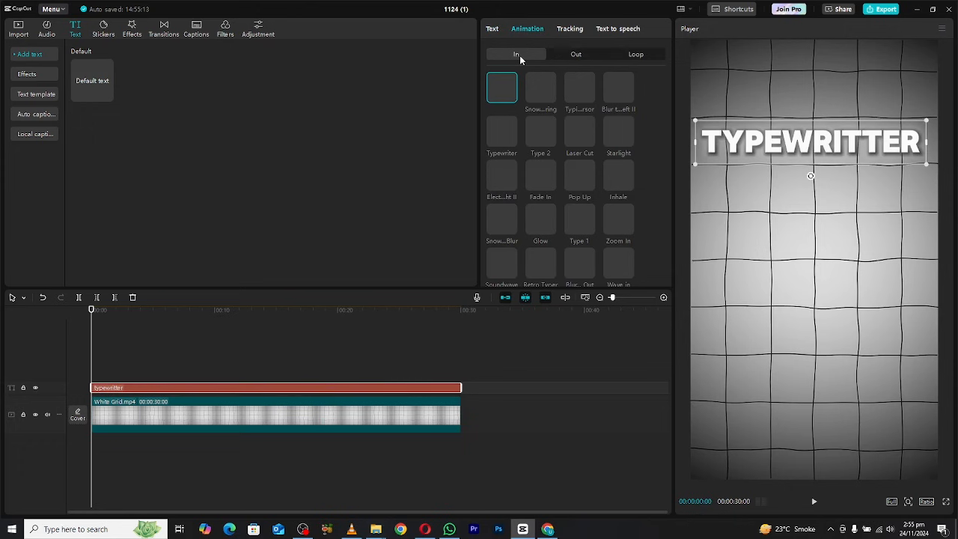
mouse_move(523, 65)
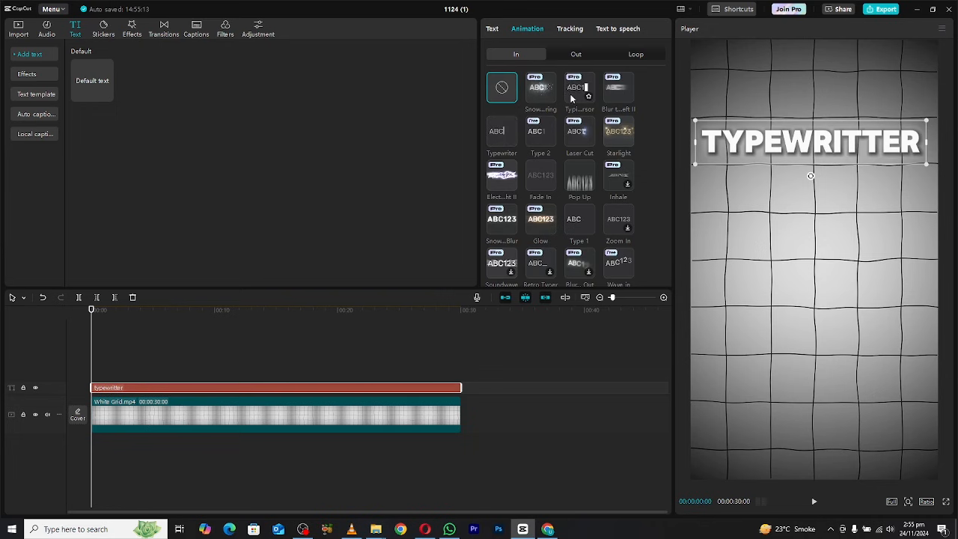
left_click(580, 86)
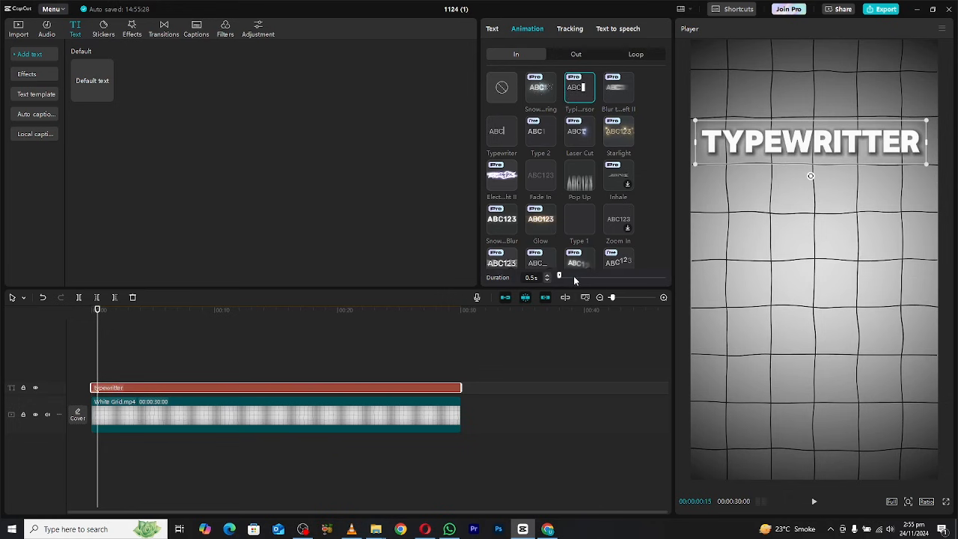
left_click_drag(560, 275, 591, 275)
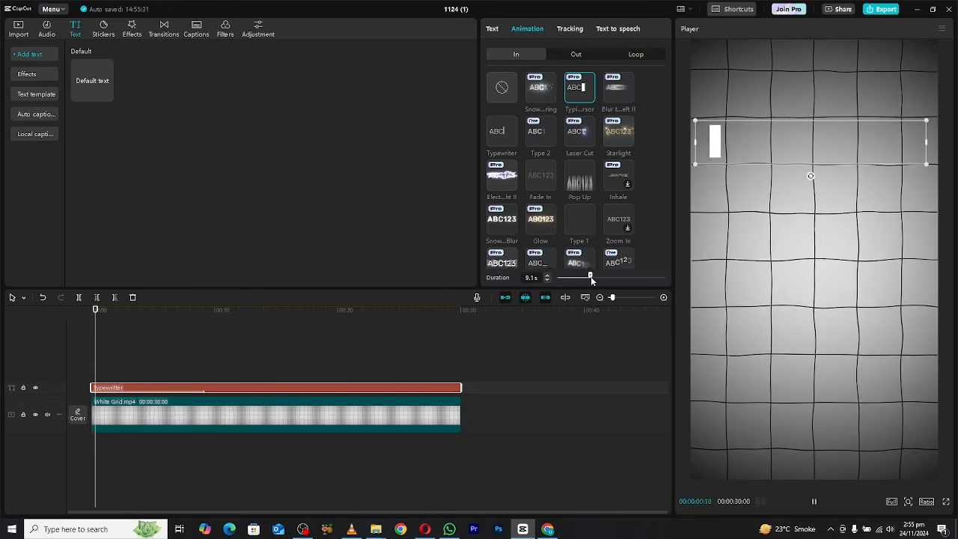
left_click(492, 28)
type("p")
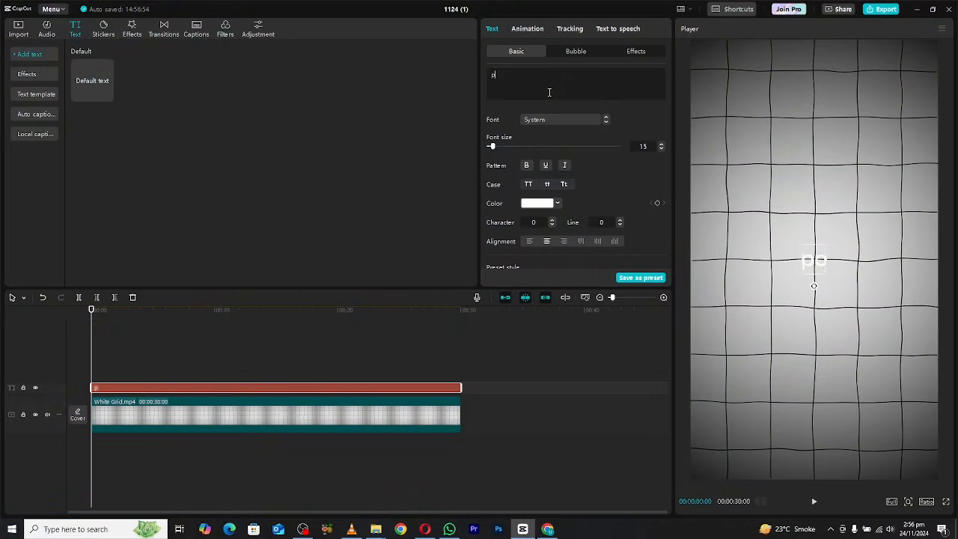
Step: Retype the title as 'pop up' in the ZY Steady font
type("op up")
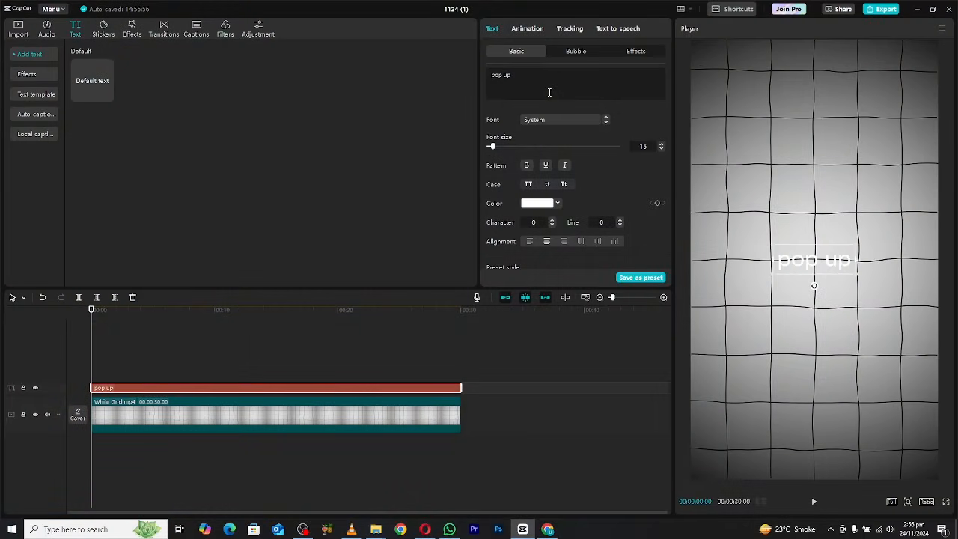
left_click(564, 120)
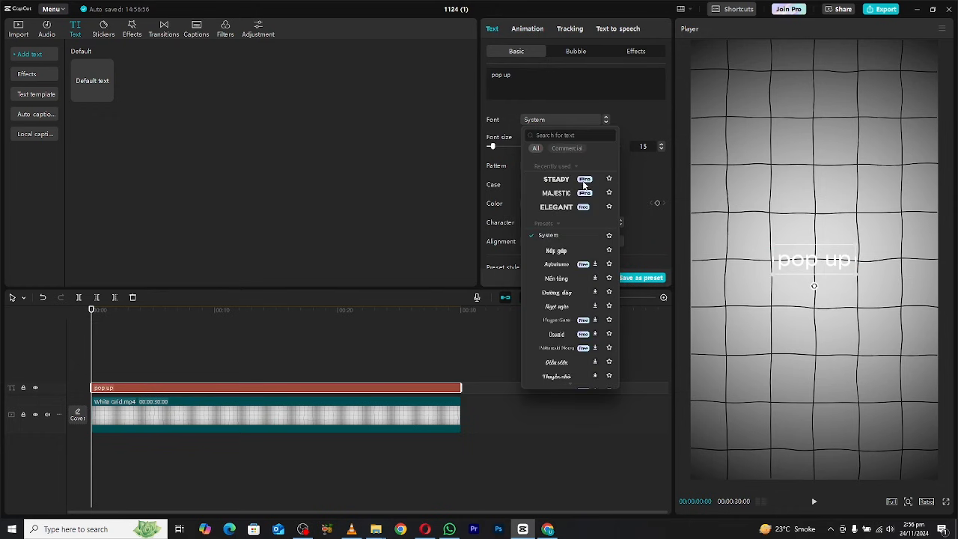
left_click(556, 179)
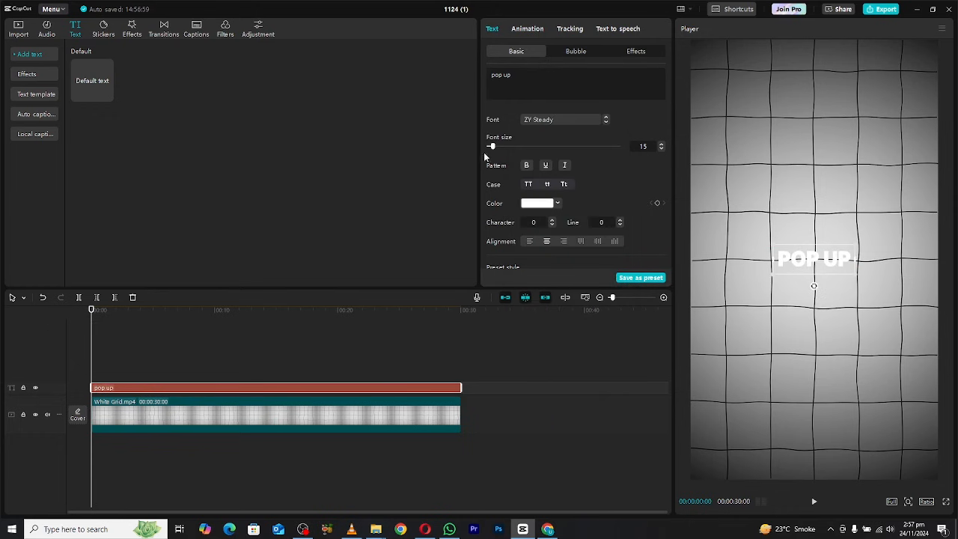
Step: Apply the Pop Up entrance animation with a final 0.5s duration
left_click(527, 28)
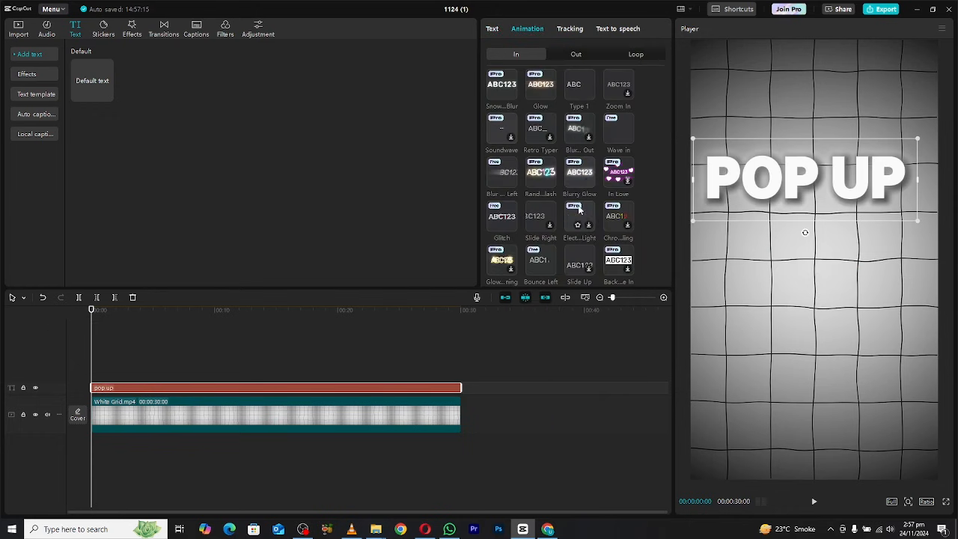
scroll("up", 3)
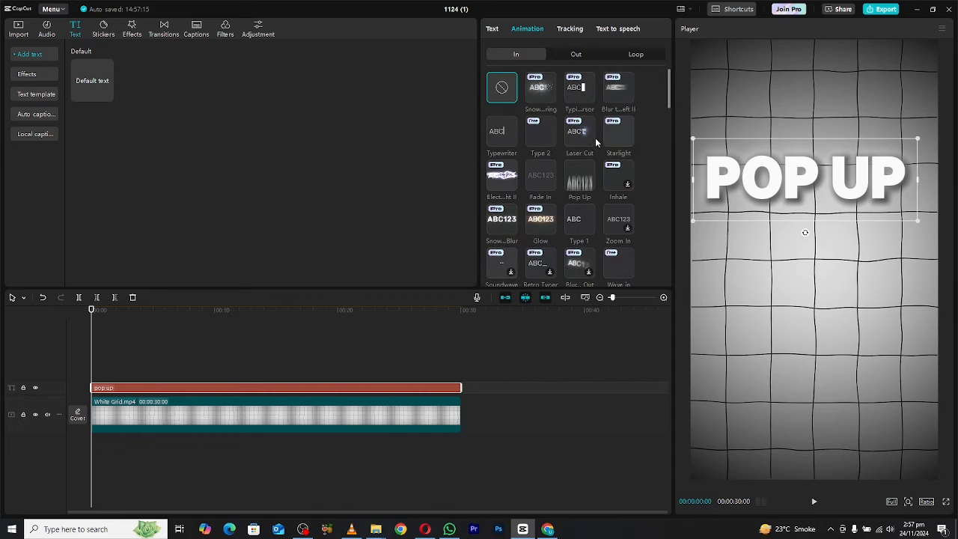
left_click(579, 176)
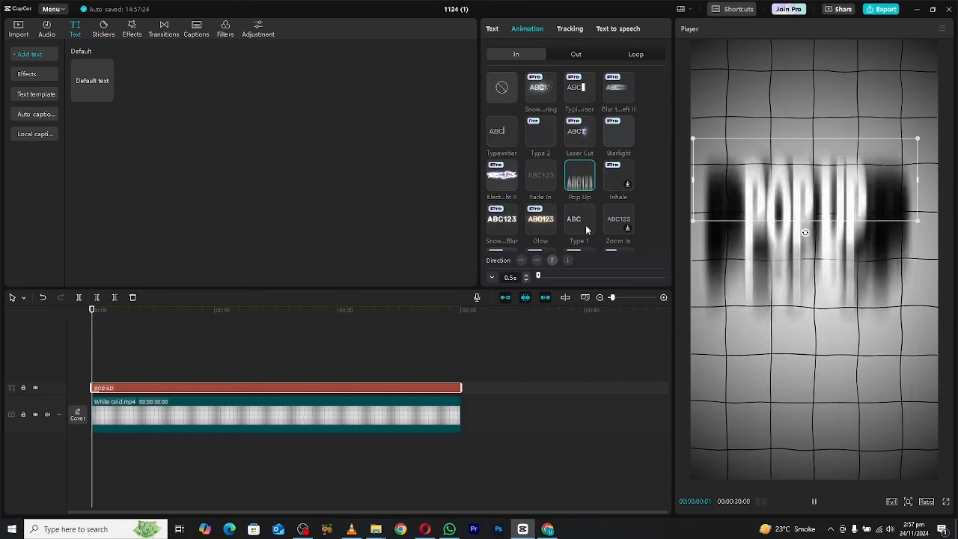
left_click_drag(538, 275, 579, 275)
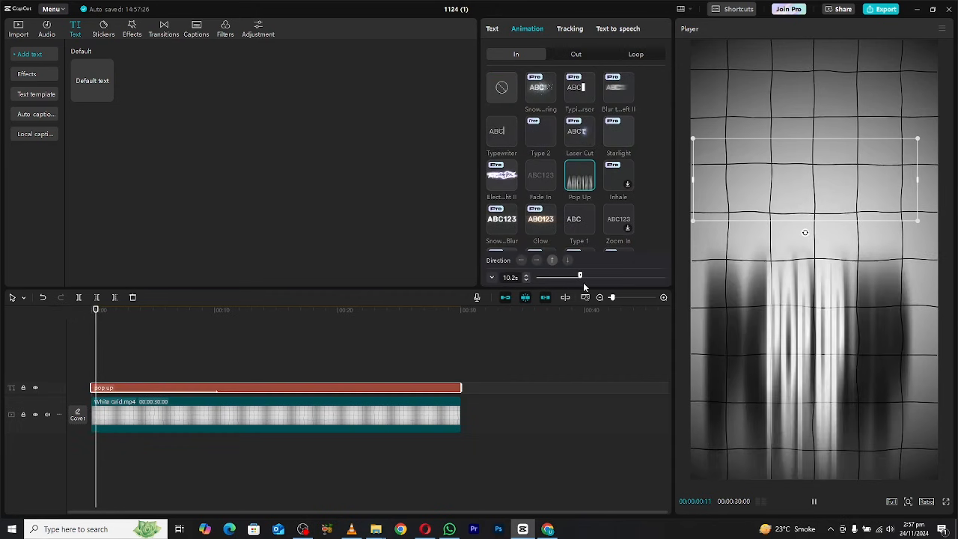
left_click_drag(580, 275, 544, 275)
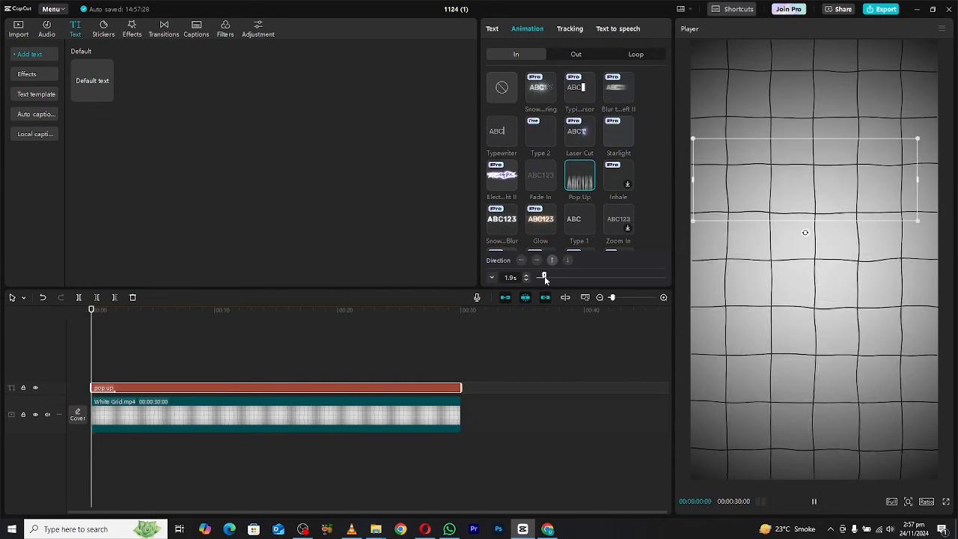
left_click_drag(545, 274, 541, 275)
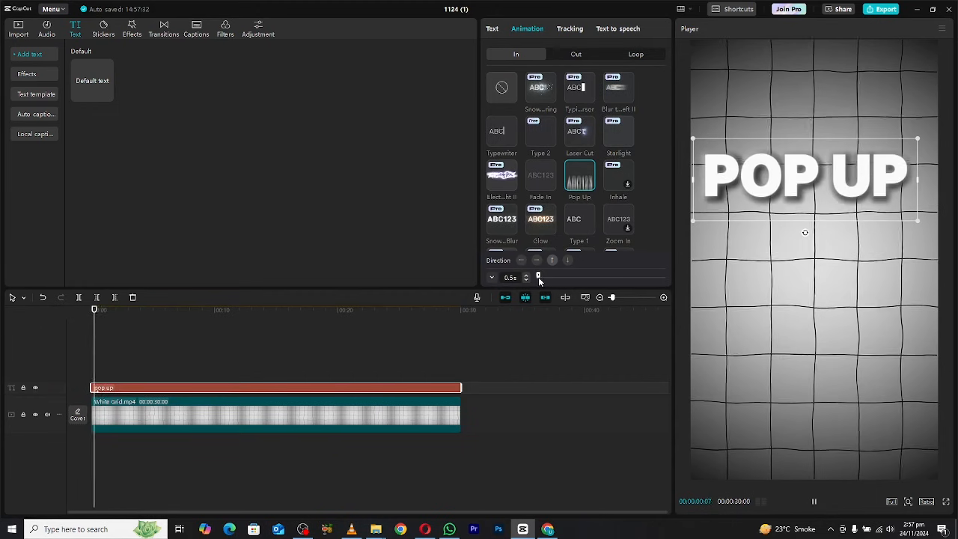
left_click(541, 174)
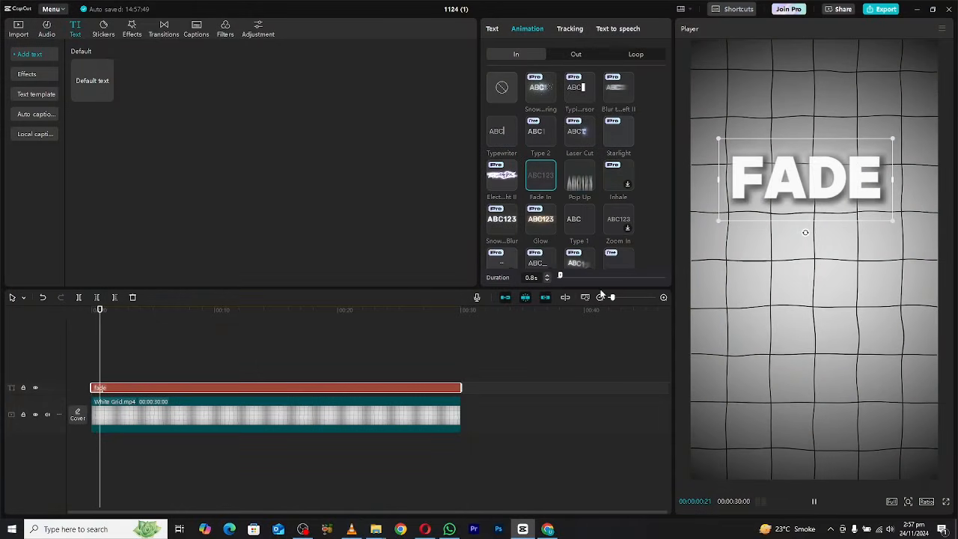
Step: Adjust the FADE text's Fade In duration toward 3.3 seconds
left_click_drag(560, 274, 578, 275)
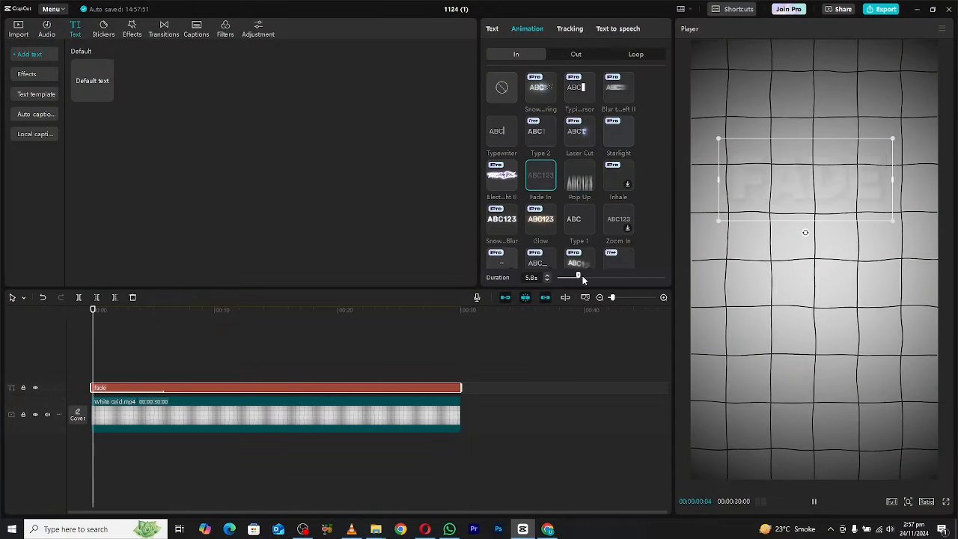
left_click_drag(578, 275, 571, 276)
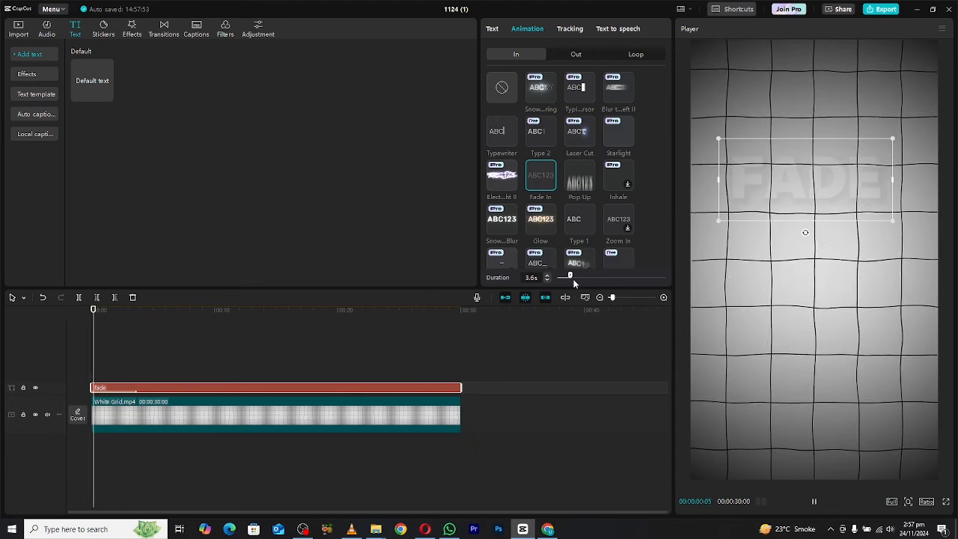
left_click_drag(570, 277, 567, 277)
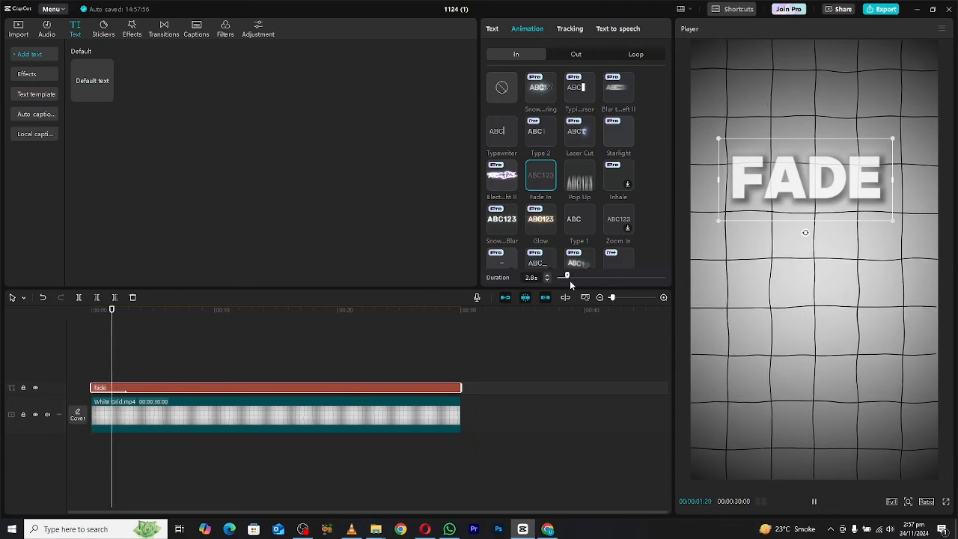
Step: Add a 4.2s Fade Out, trim the FADE clip shorter and preview it
left_click(575, 54)
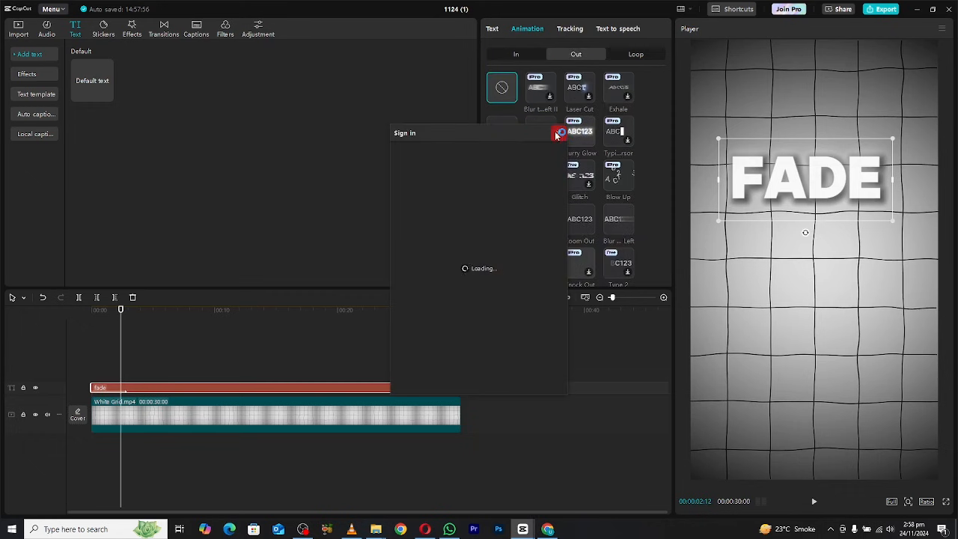
left_click(501, 131)
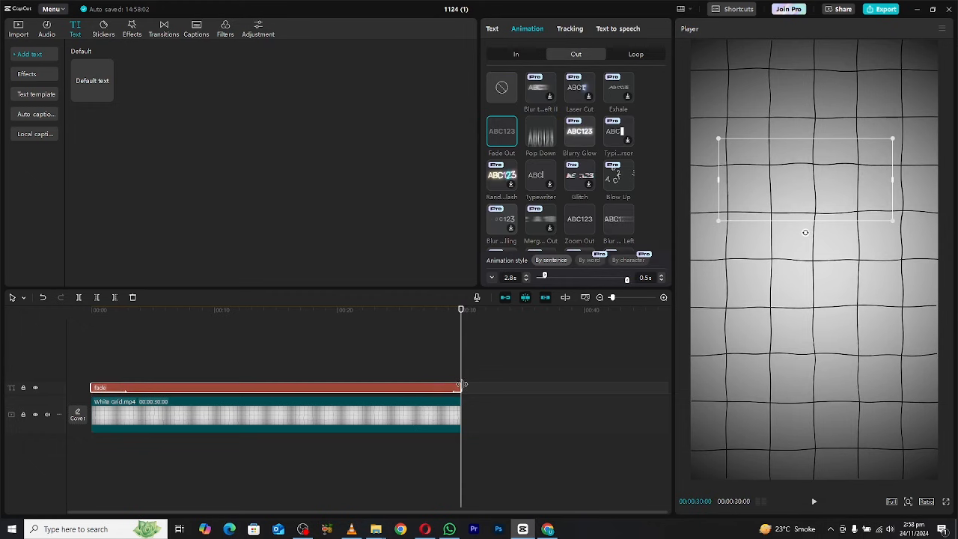
left_click_drag(460, 387, 187, 387)
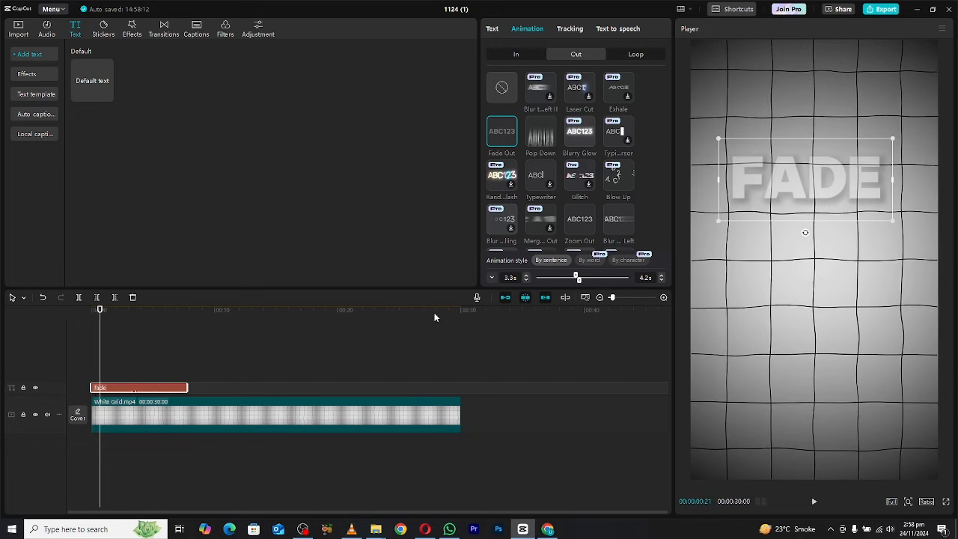
left_click(814, 502)
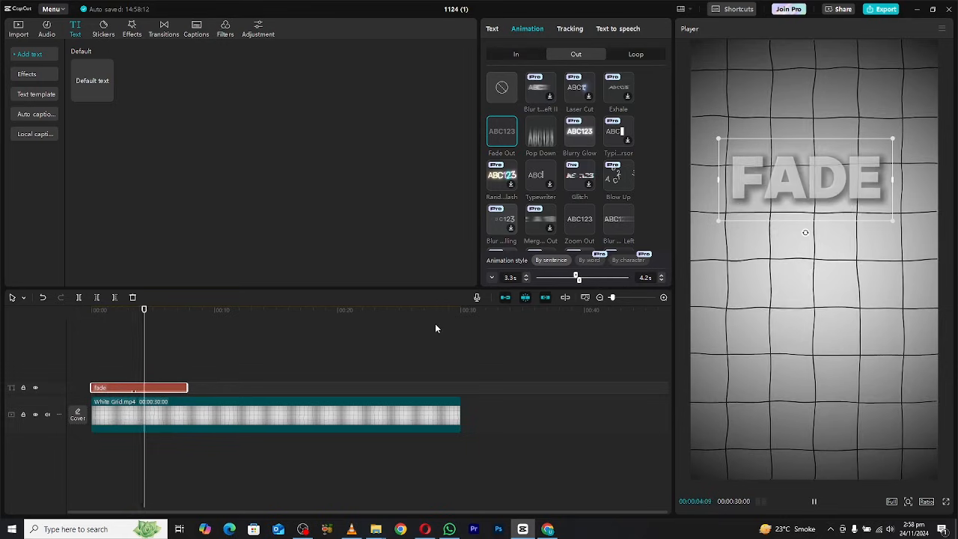
left_click(492, 29)
type("bounce")
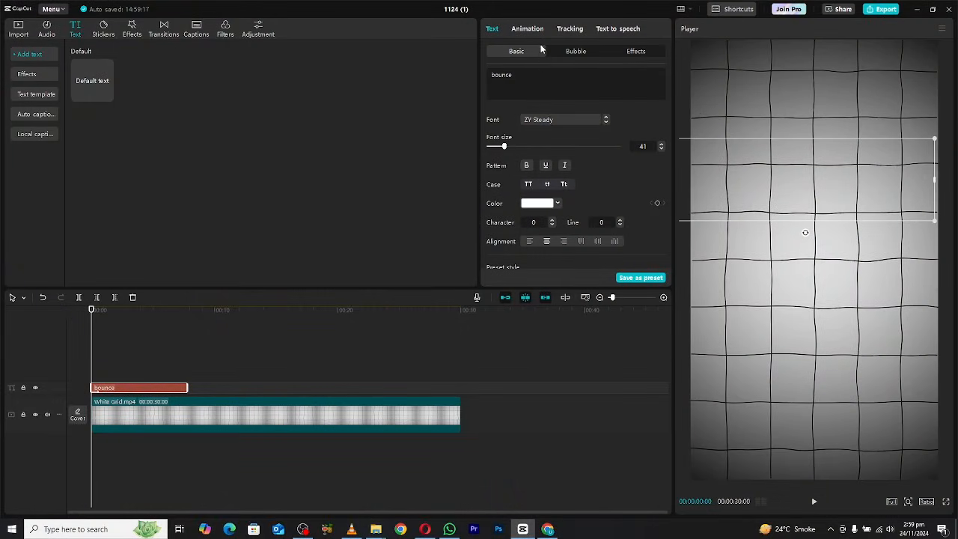
Step: Give BOUNCE a Bounce Left entrance and reduce its font size to 33
left_click(527, 29)
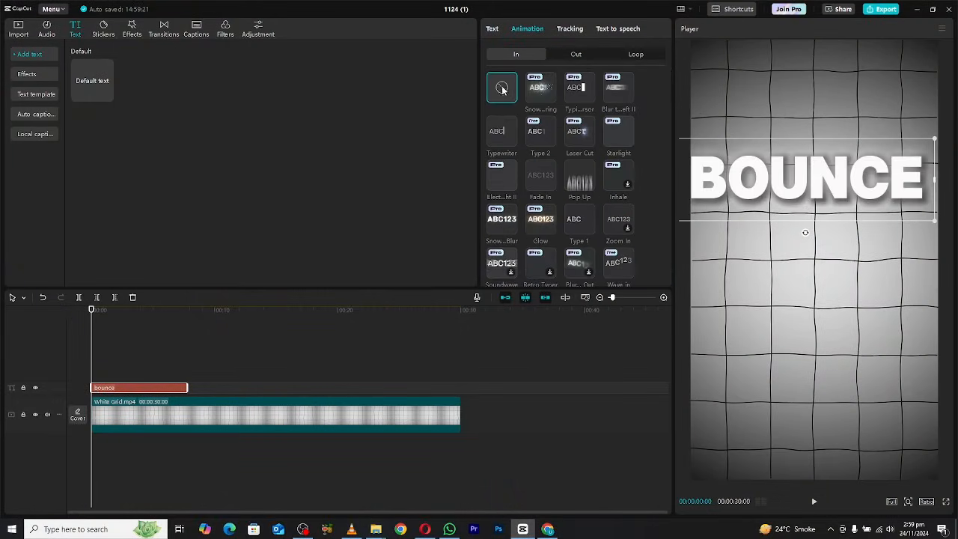
scroll("down", 3)
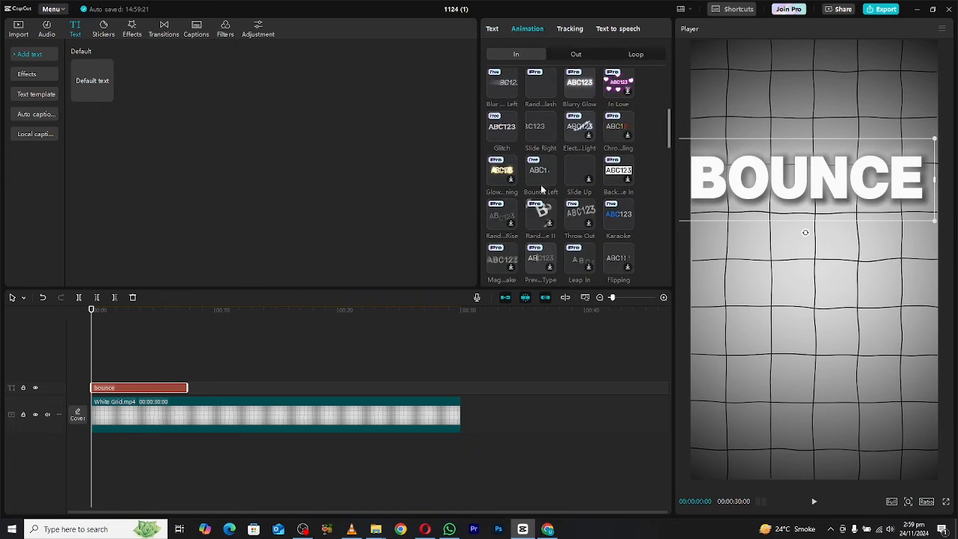
left_click(541, 170)
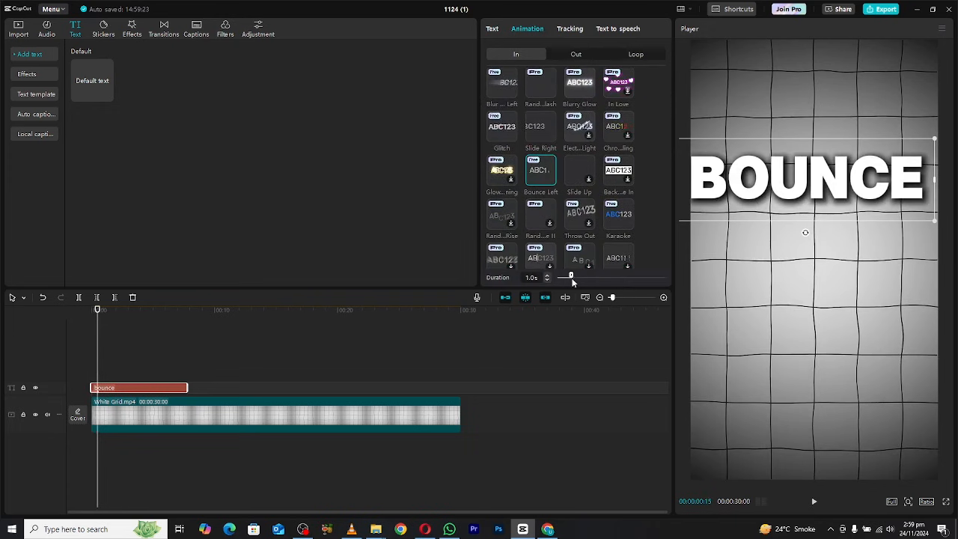
left_click(492, 29)
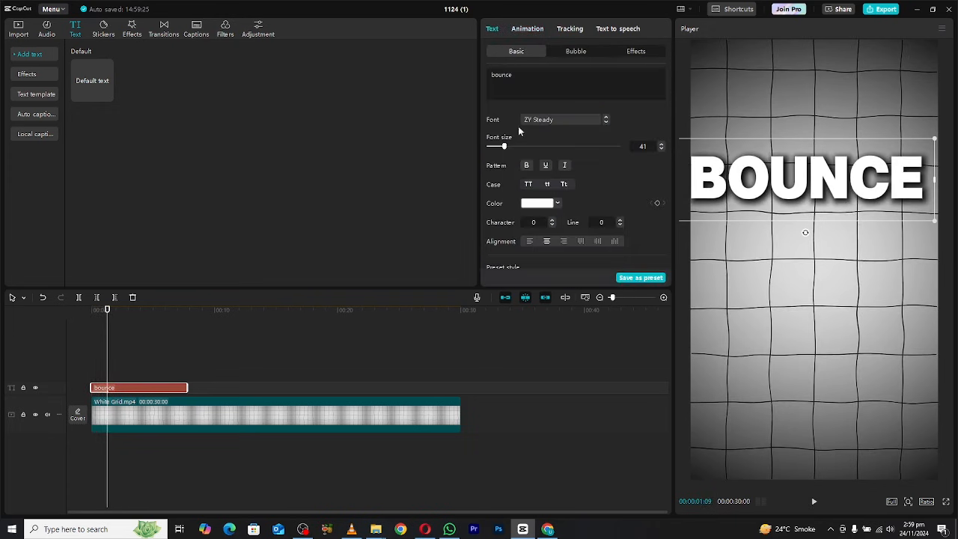
left_click_drag(501, 146, 494, 146)
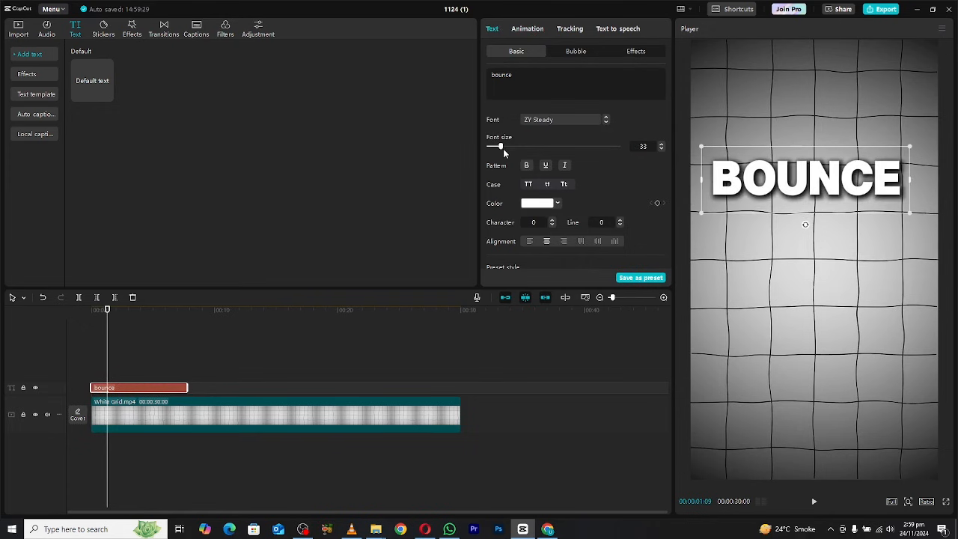
left_click(814, 501)
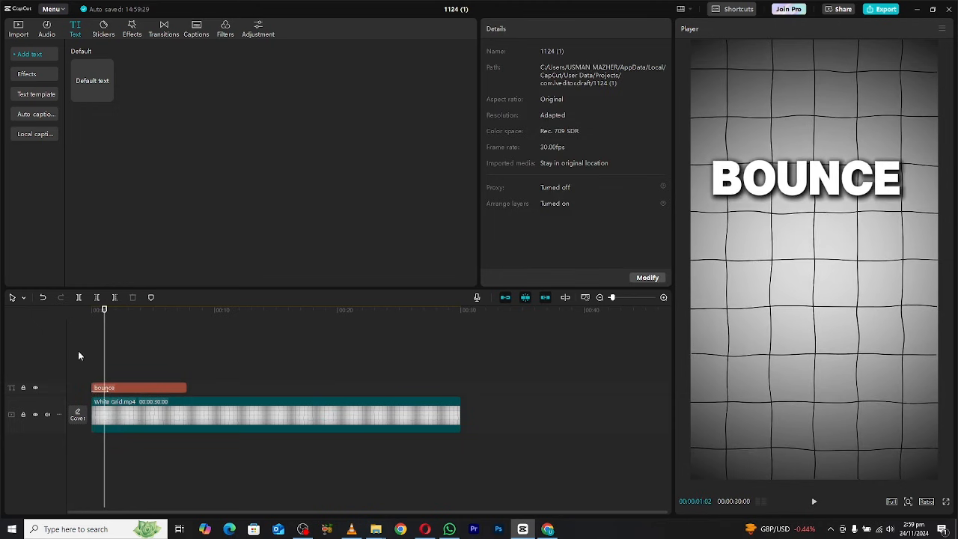
Step: Apply Zoom In to the ZOOM text and set its duration to 1.0s
left_click(527, 28)
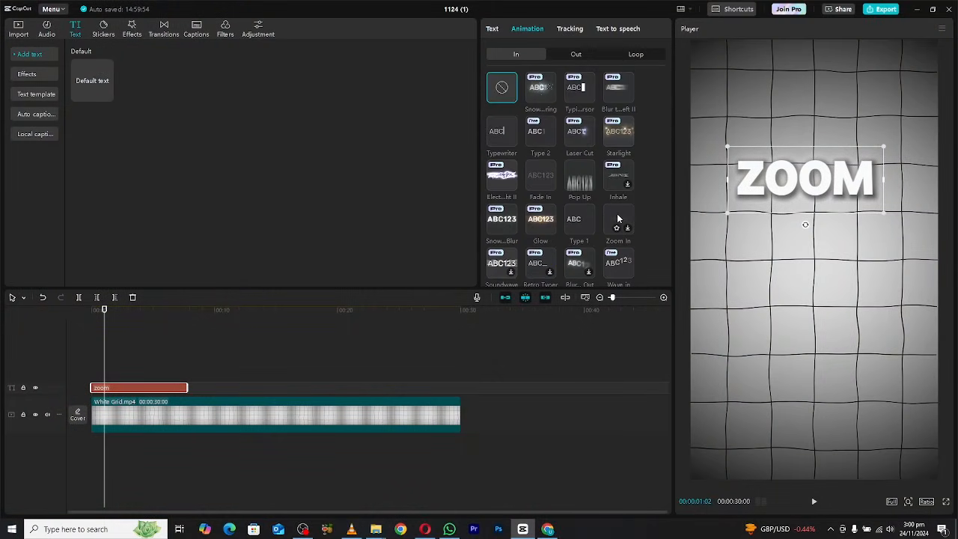
left_click(619, 218)
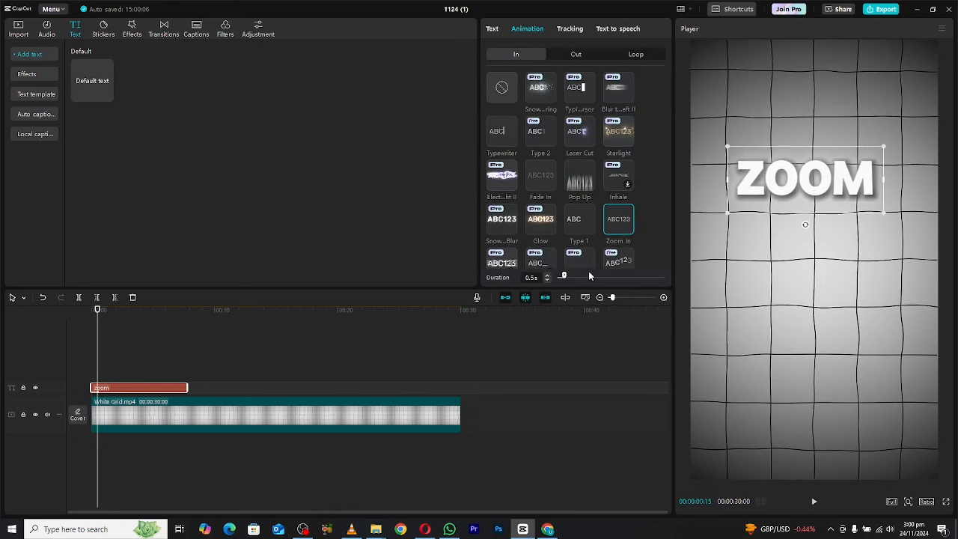
left_click_drag(563, 277, 583, 277)
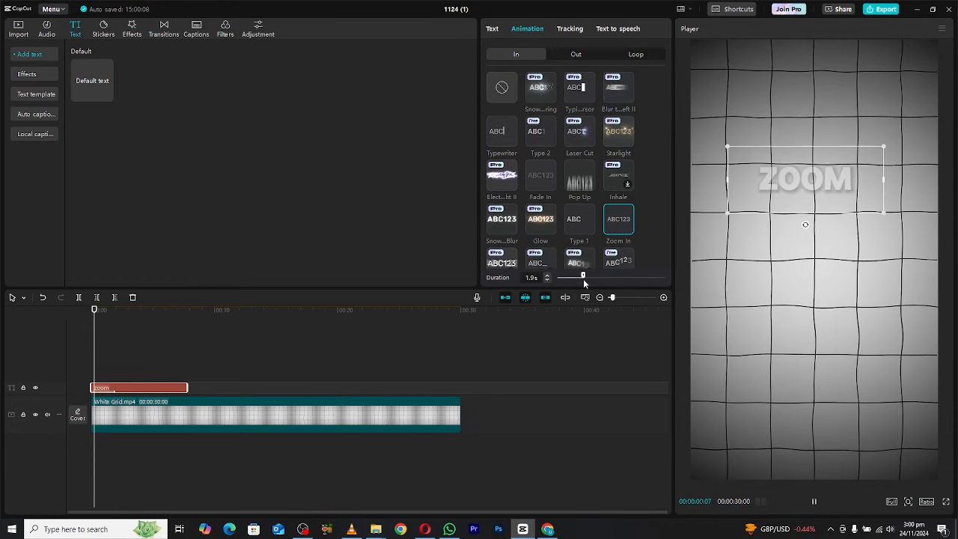
left_click_drag(583, 274, 570, 274)
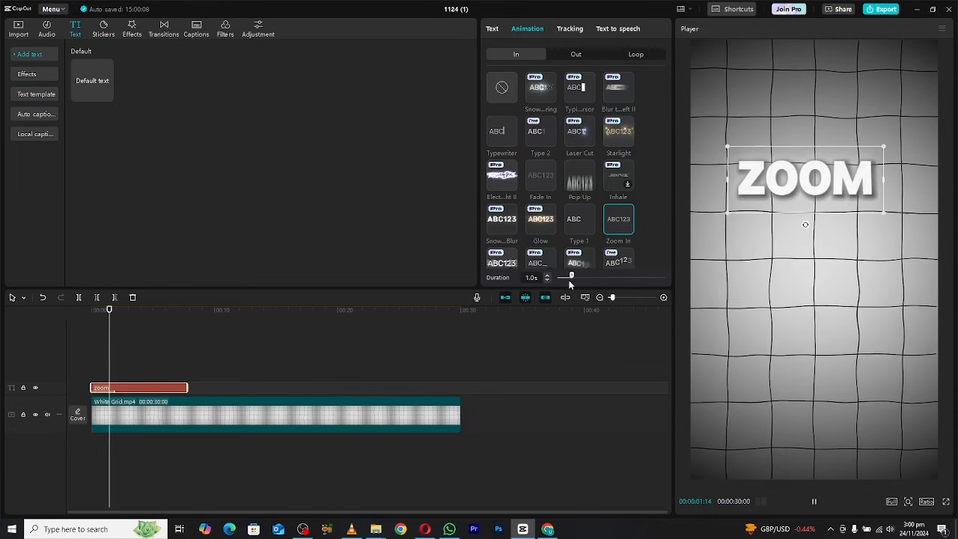